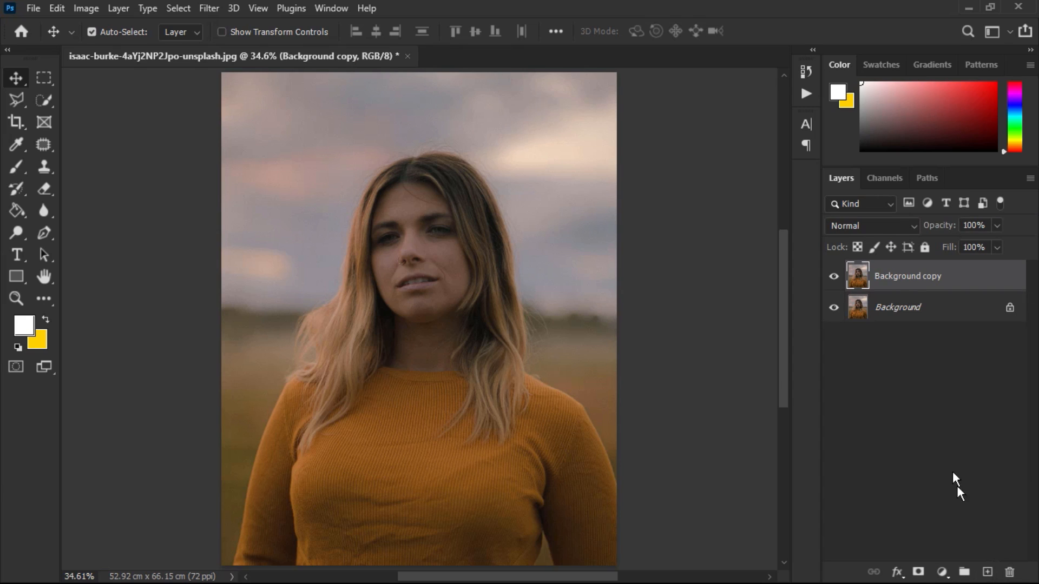
# Step: Convert the Background copy layer into a smart object via its context menu
pyautogui.rightClick(907, 276)
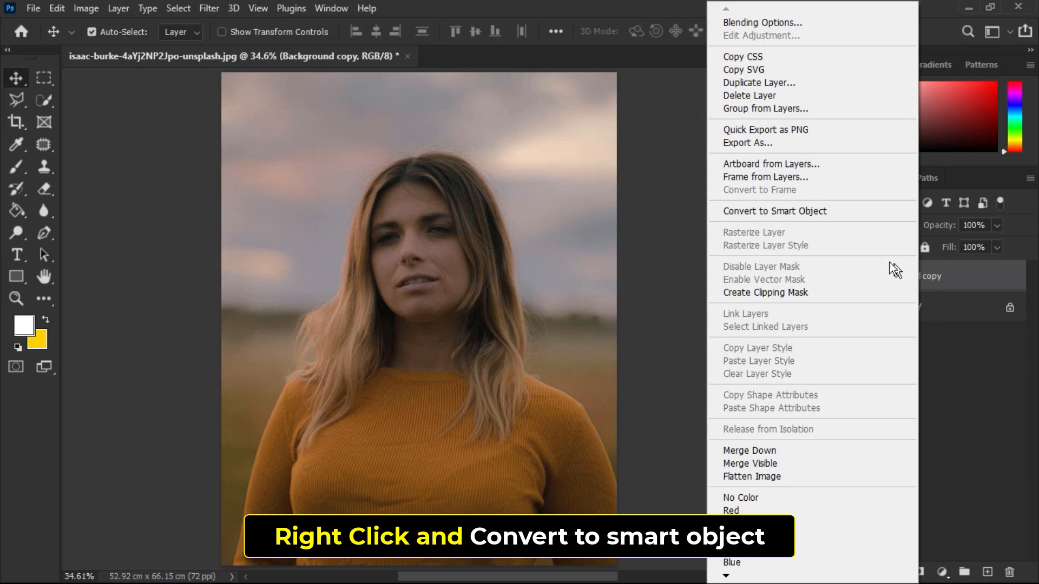
pyautogui.click(772, 211)
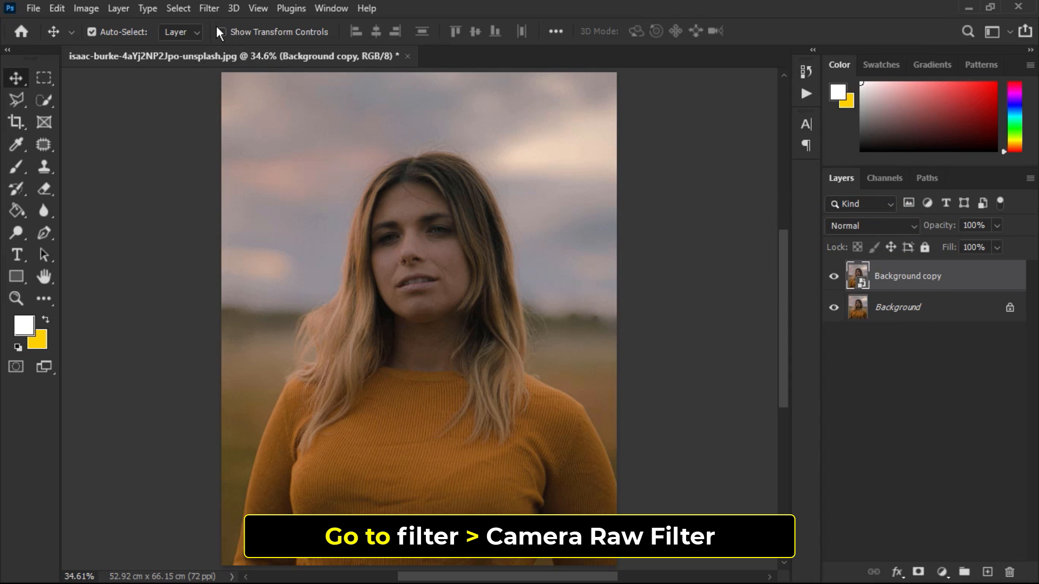
# Step: Apply Filter > Camera Raw Filter to the smart object layer
pyautogui.click(209, 8)
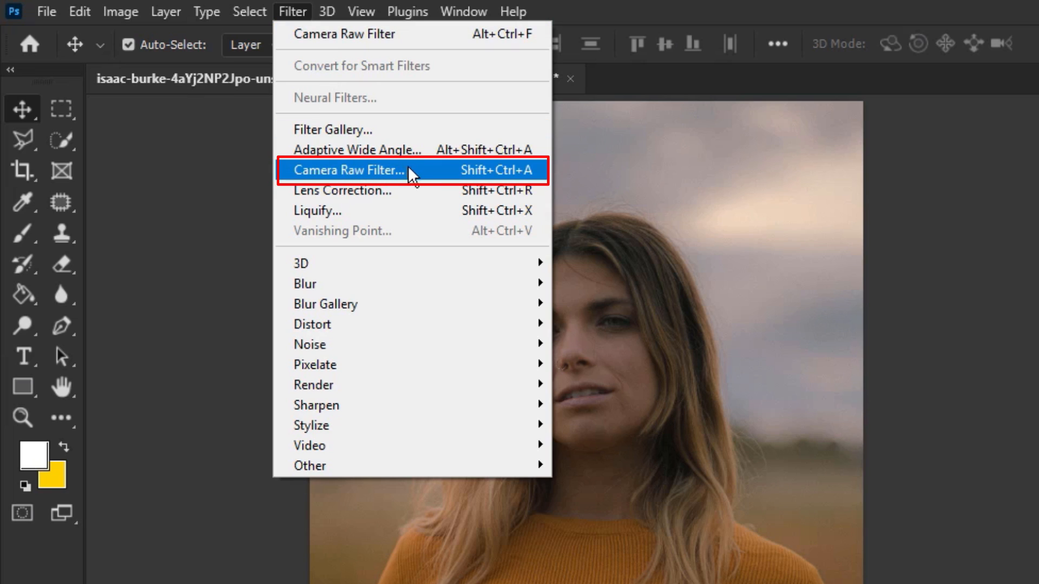
pyautogui.click(347, 170)
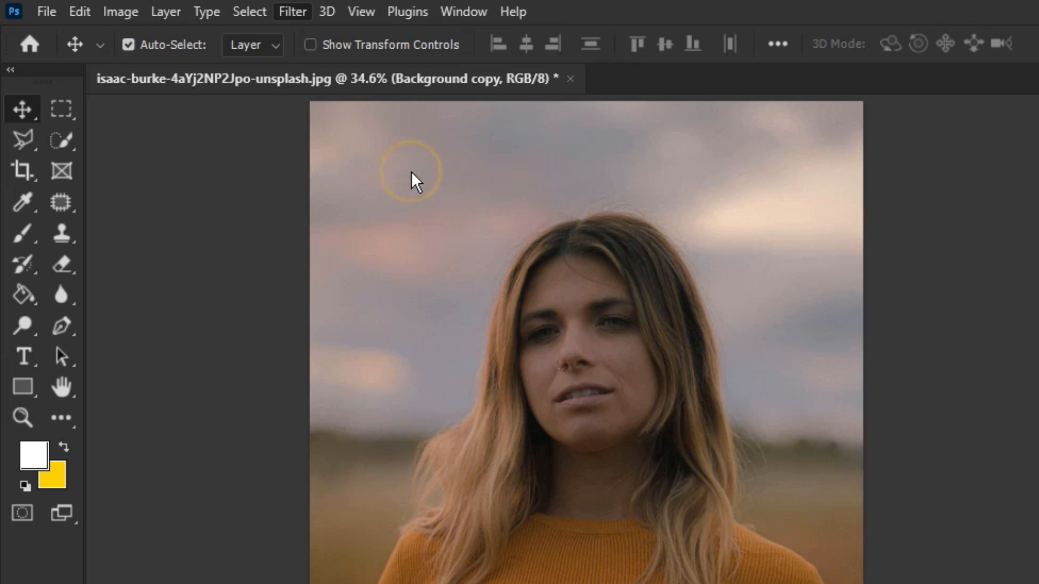
pyautogui.click(291, 11)
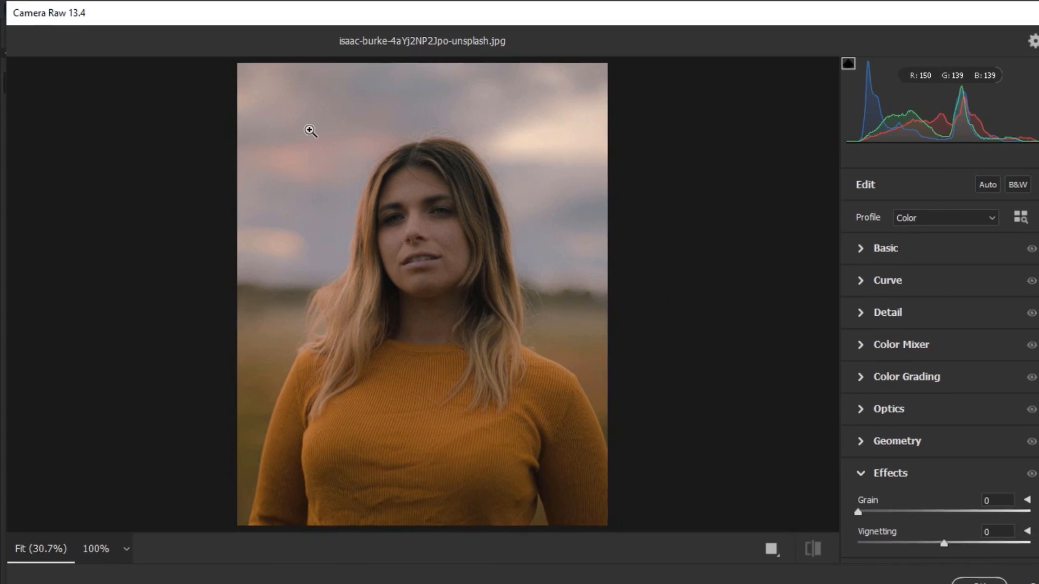
# Step: In Basic, set exposure +0.40, contrast +28, highlights +26, shadows +33, whites +23, blacks −18
pyautogui.click(842, 447)
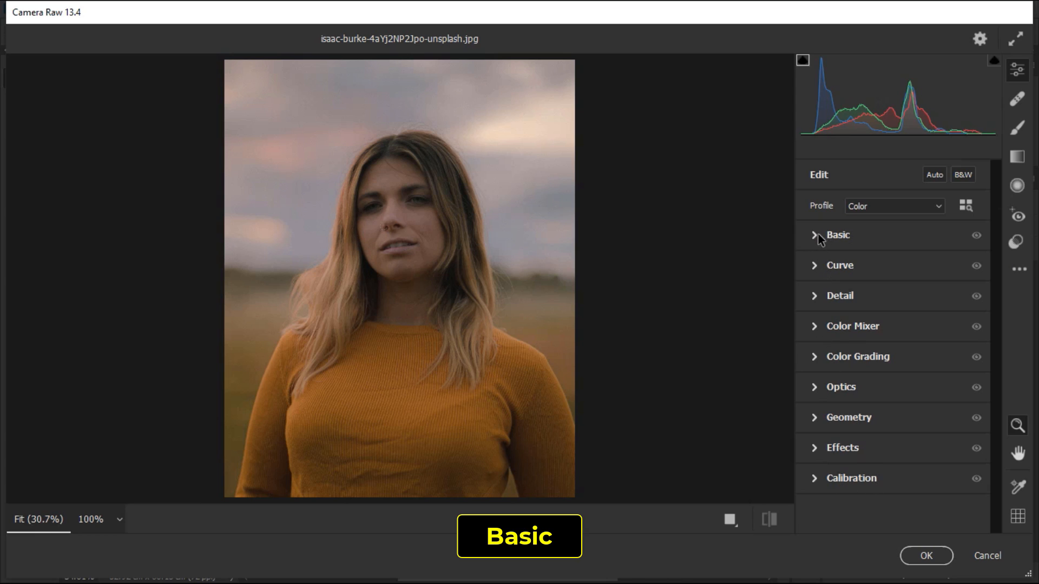
pyautogui.click(837, 235)
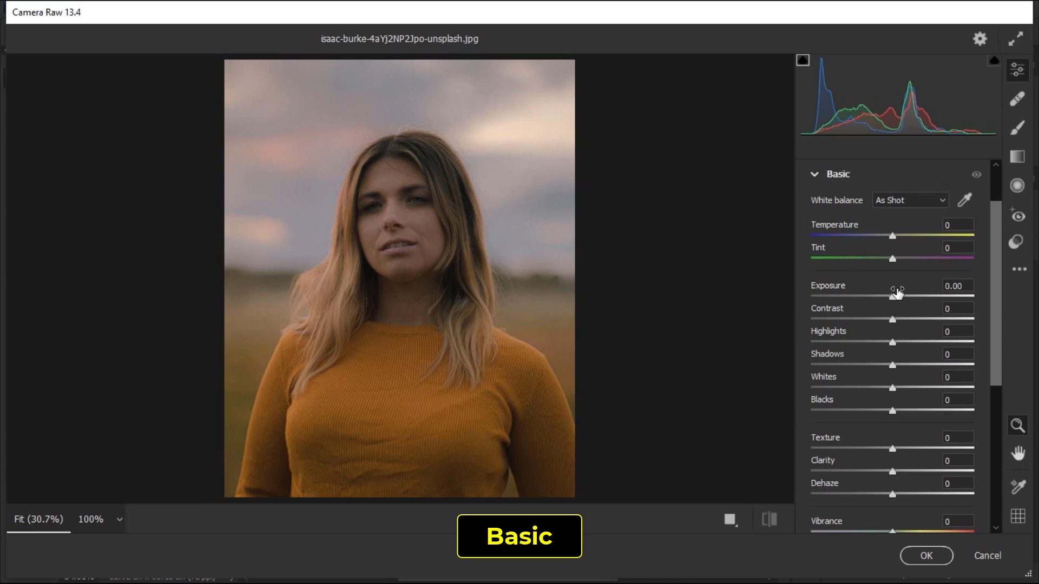
pyautogui.moveTo(895, 297); pyautogui.dragTo(901, 297)
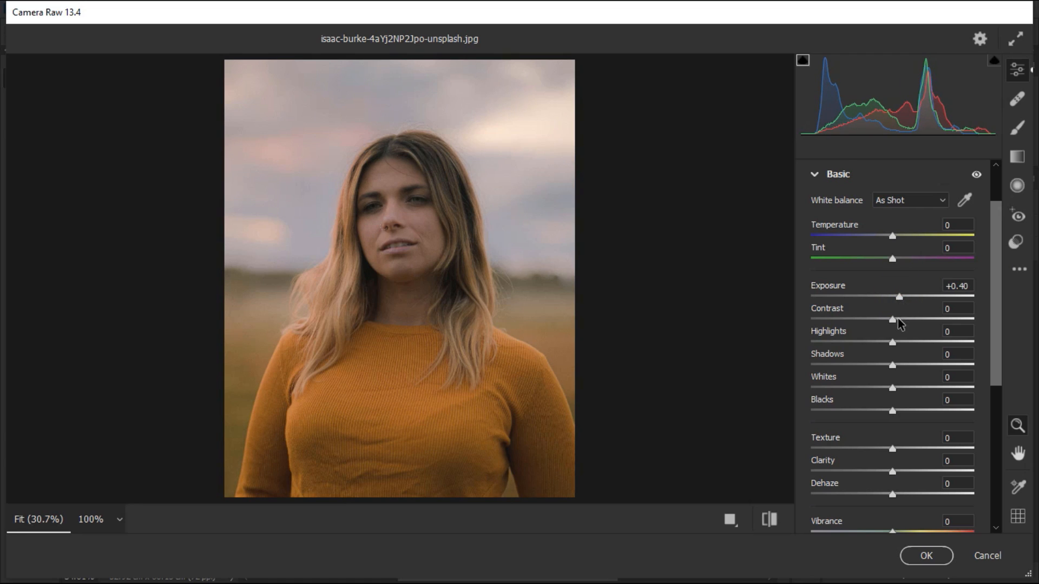
pyautogui.moveTo(891, 319); pyautogui.dragTo(916, 320)
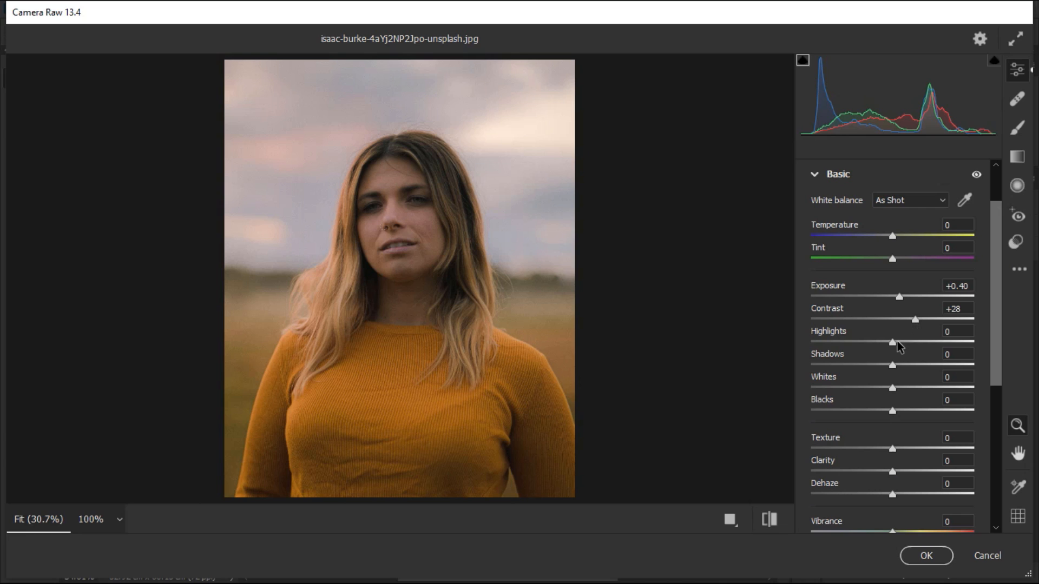
pyautogui.moveTo(893, 343); pyautogui.dragTo(915, 343)
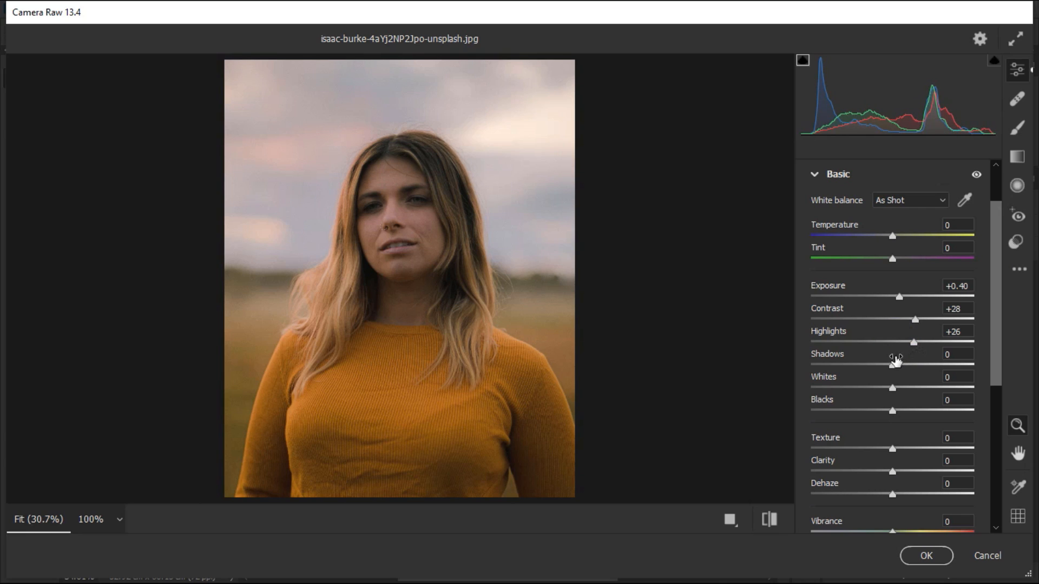
pyautogui.moveTo(890, 365); pyautogui.dragTo(917, 365)
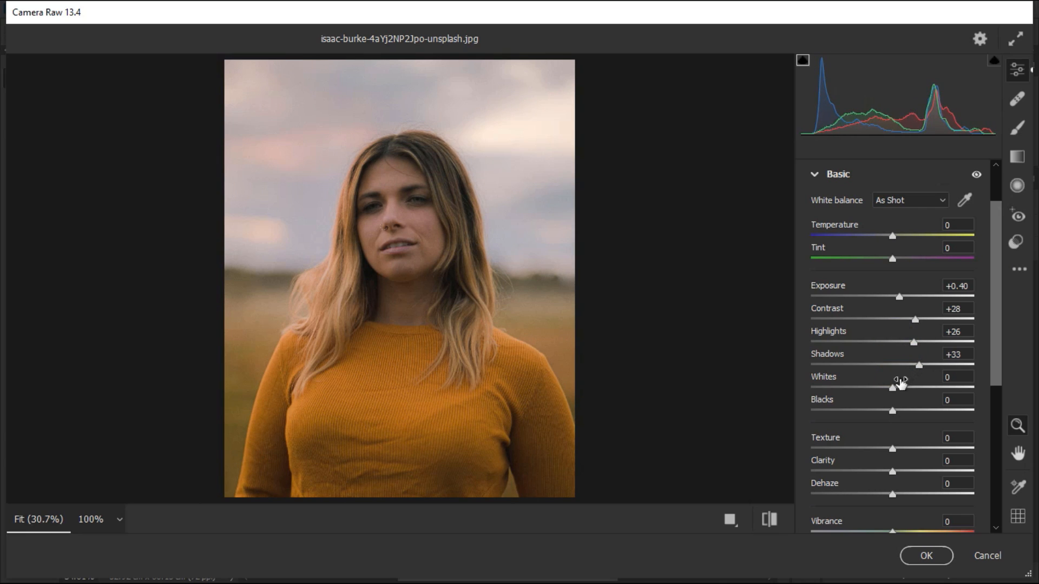
pyautogui.moveTo(890, 388); pyautogui.dragTo(911, 388)
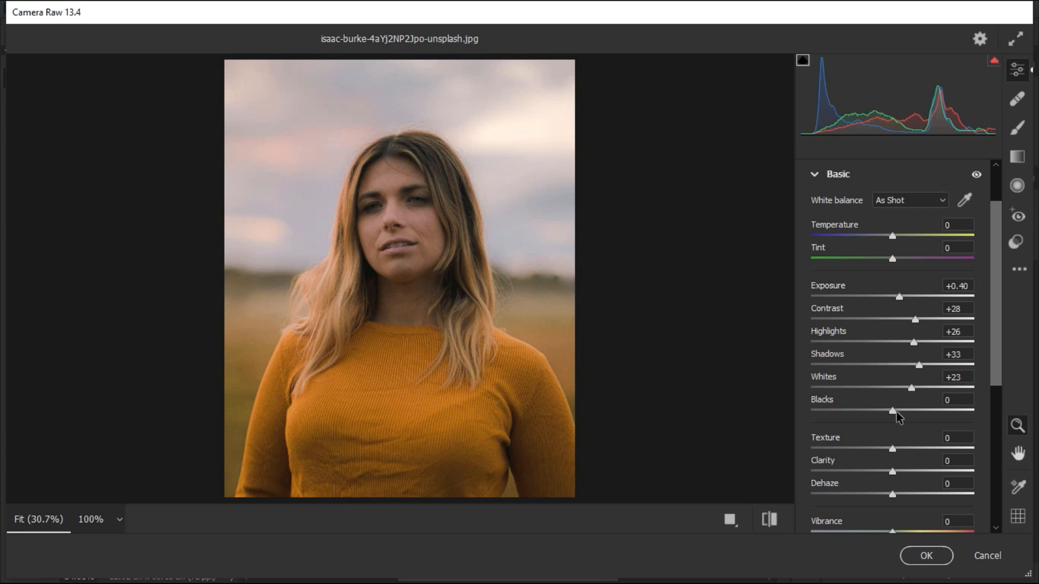
pyautogui.moveTo(890, 411); pyautogui.dragTo(878, 411)
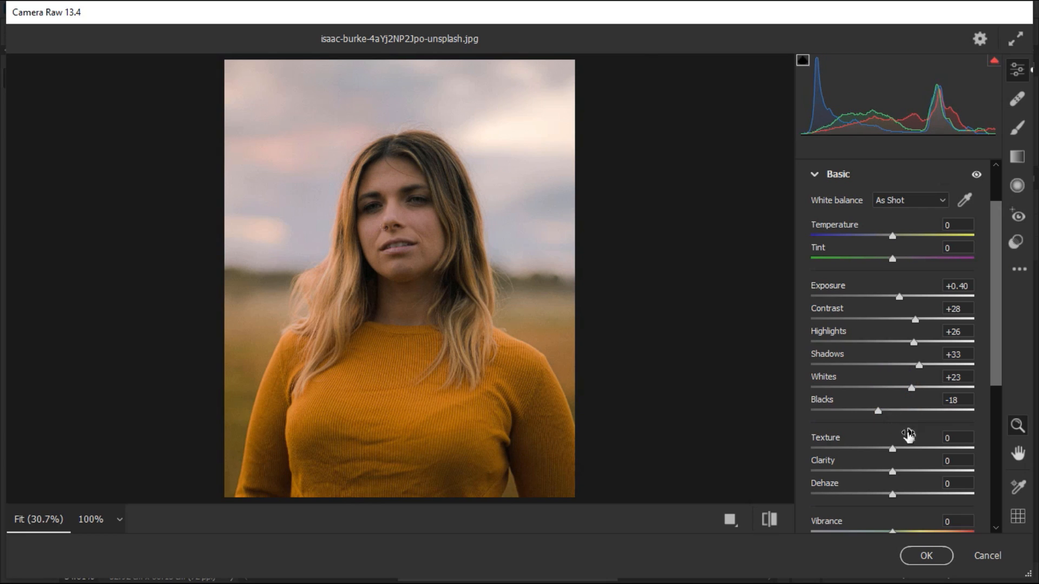
# Step: Add texture +12, soften clarity to −14 and raise vibrance slightly
pyautogui.moveTo(892, 448); pyautogui.dragTo(920, 448)
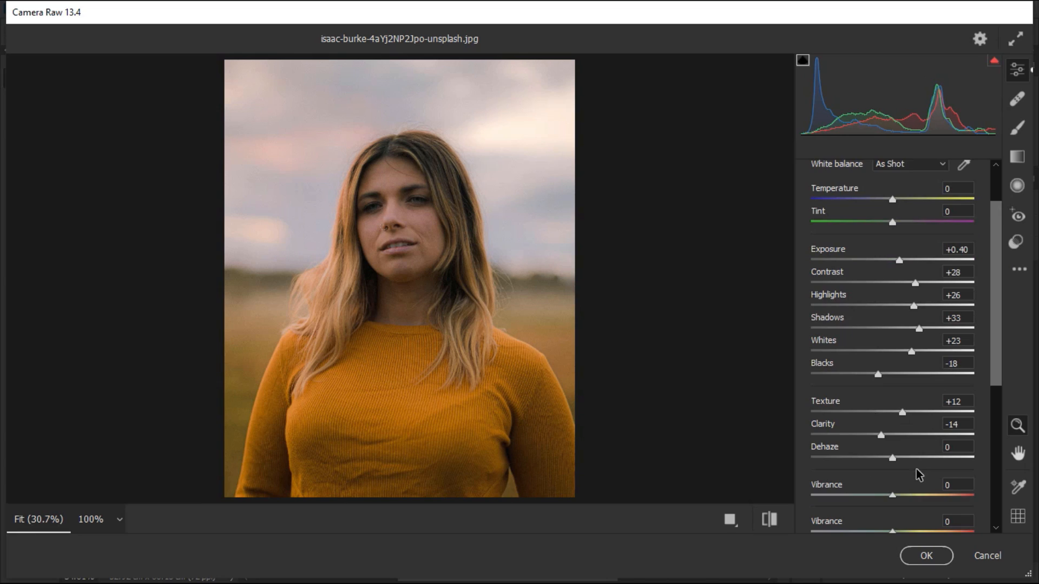
pyautogui.moveTo(890, 495); pyautogui.dragTo(896, 462)
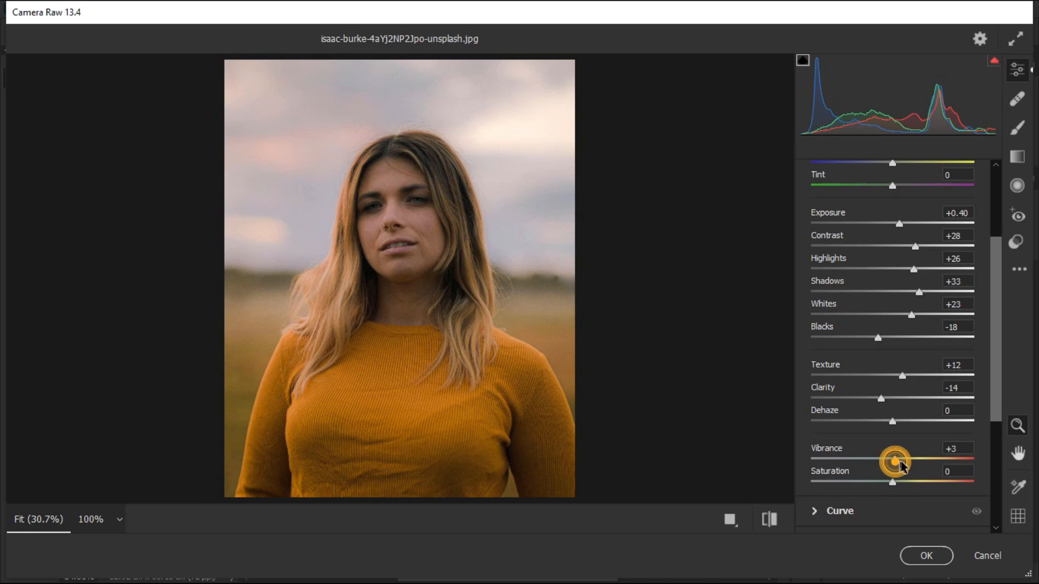
pyautogui.moveTo(895, 460); pyautogui.dragTo(899, 459)
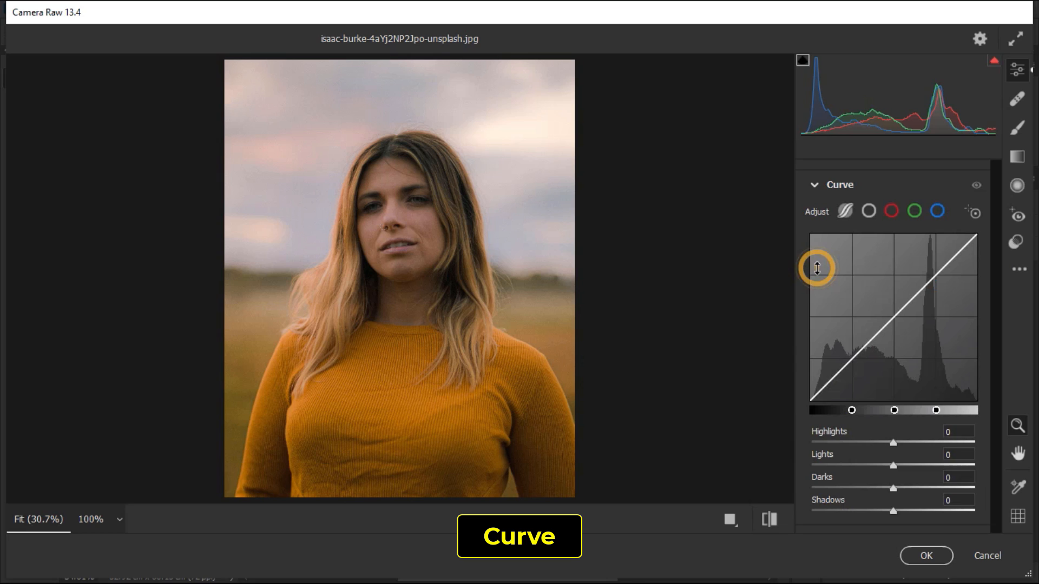
# Step: In Curve, lift highlights to +18 and lights to +8, nudging the darks
pyautogui.moveTo(891, 444); pyautogui.dragTo(899, 372)
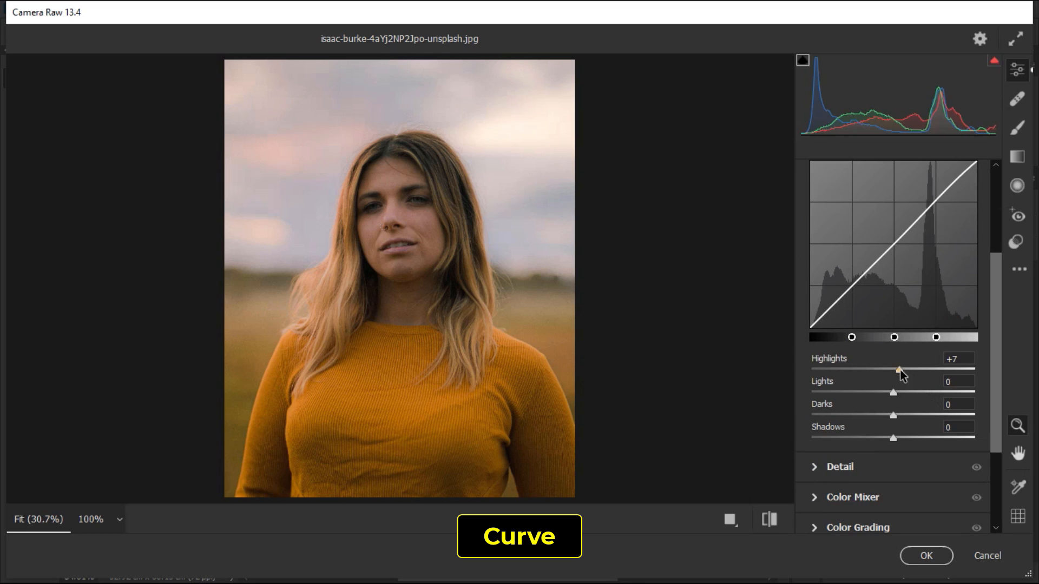
pyautogui.moveTo(900, 370); pyautogui.dragTo(908, 370)
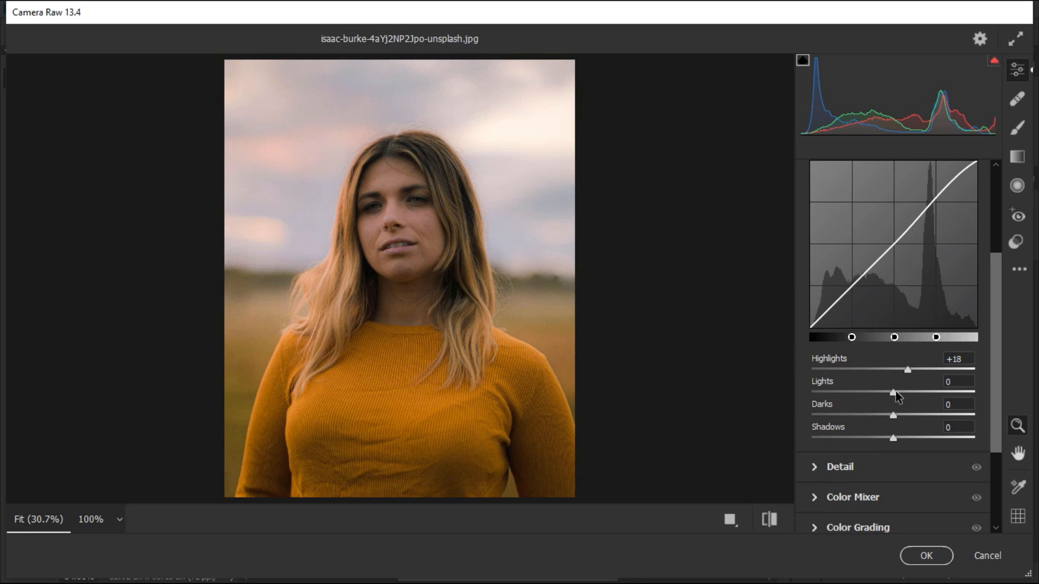
pyautogui.moveTo(893, 392); pyautogui.dragTo(900, 391)
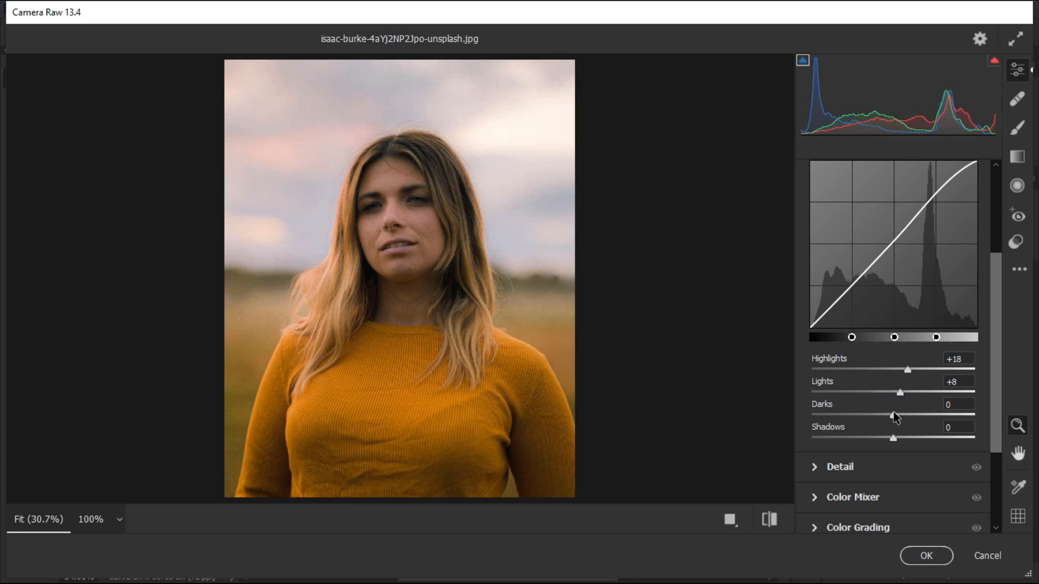
pyautogui.moveTo(894, 414); pyautogui.dragTo(887, 414)
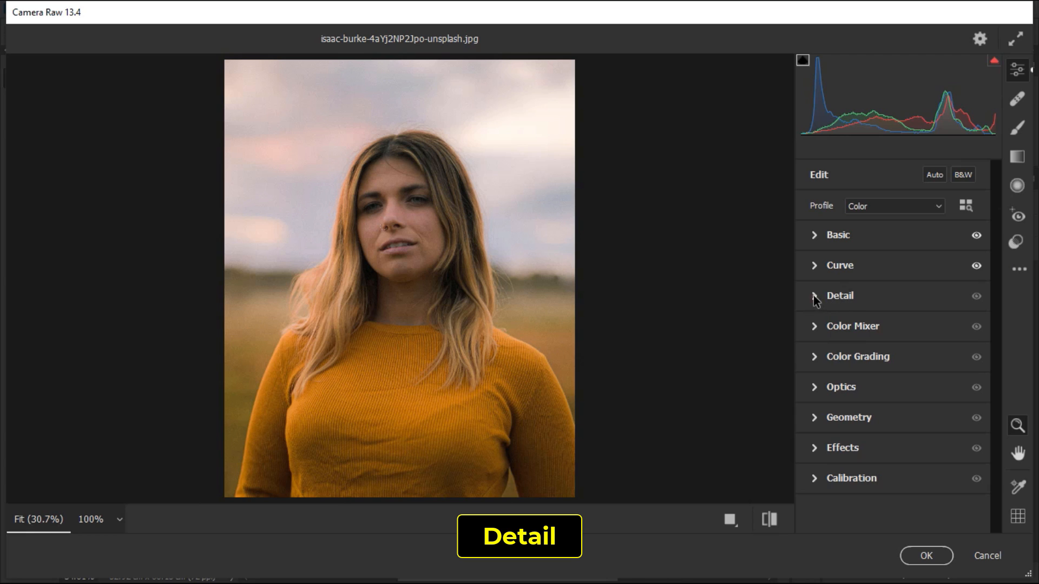
# Step: In Detail, set noise reduction to 58 and lower sharpening to 74
pyautogui.click(840, 296)
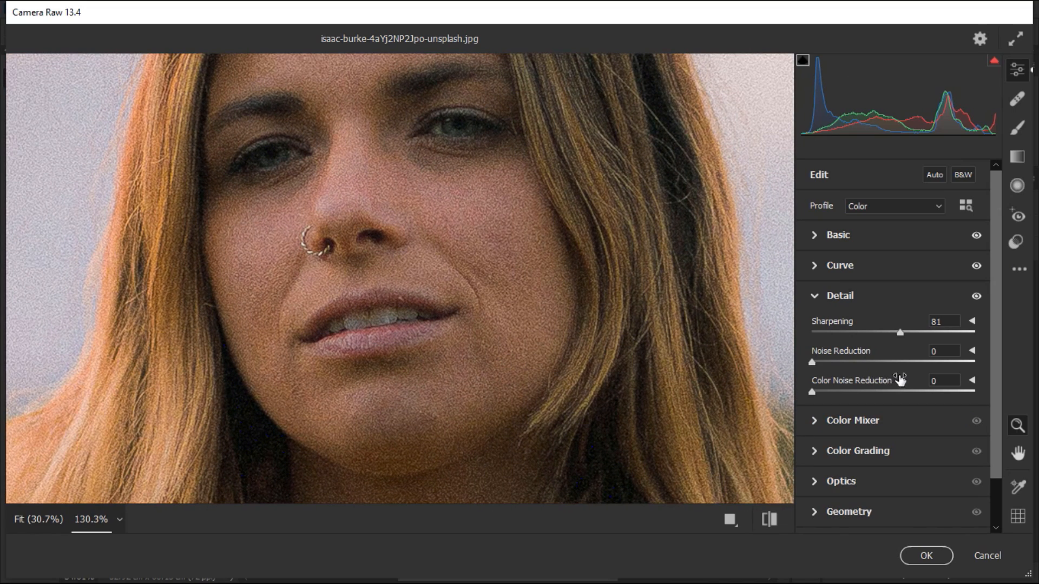
pyautogui.moveTo(810, 361); pyautogui.dragTo(906, 362)
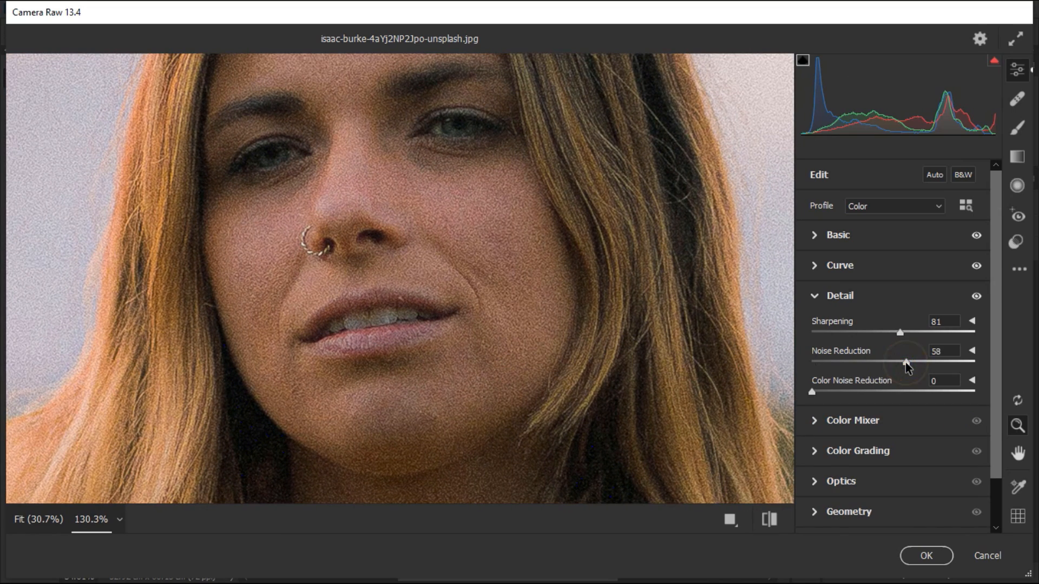
pyautogui.moveTo(899, 332); pyautogui.dragTo(890, 332)
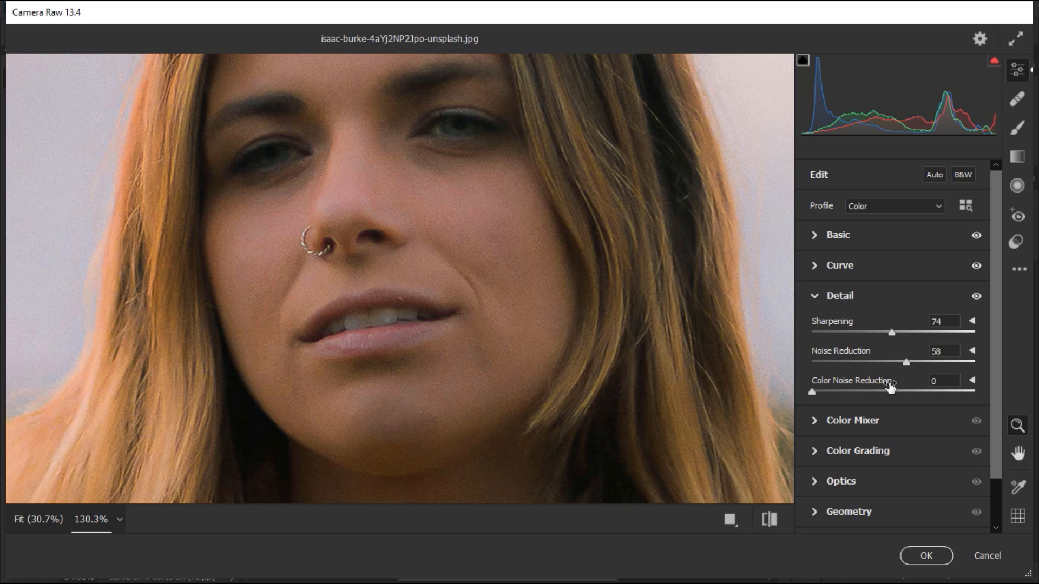
pyautogui.moveTo(810, 391); pyautogui.dragTo(849, 391)
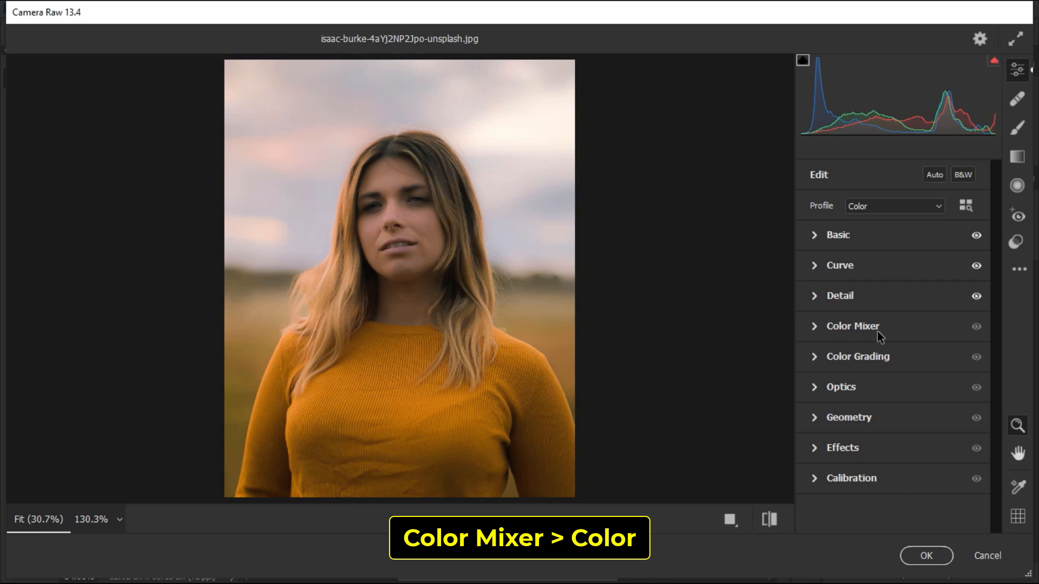
# Step: In Color Mixer (Color mode), shift the yellows to hue −43 and saturation −33
pyautogui.click(853, 325)
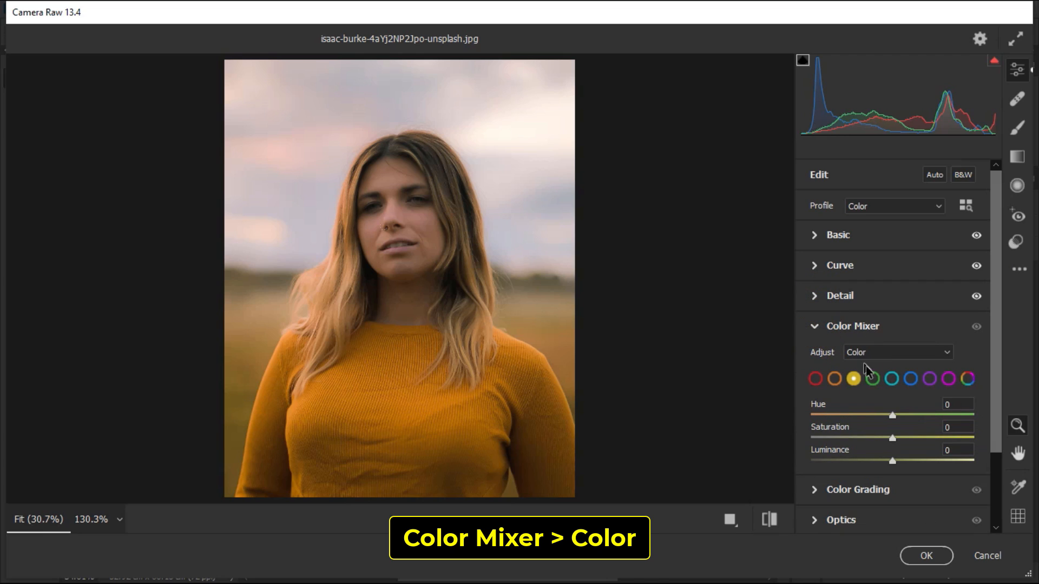
pyautogui.click(896, 351)
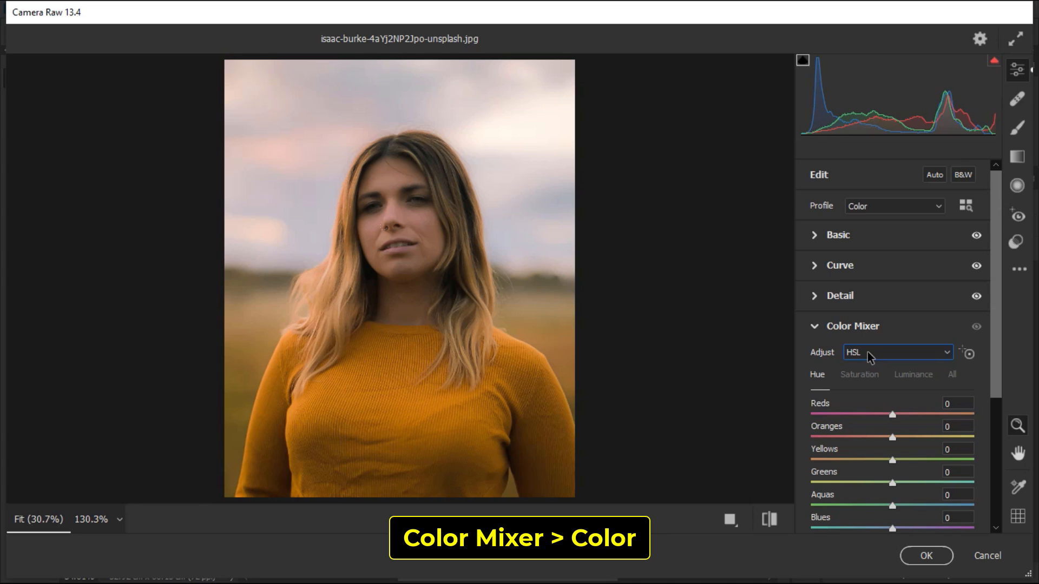
pyautogui.click(896, 352)
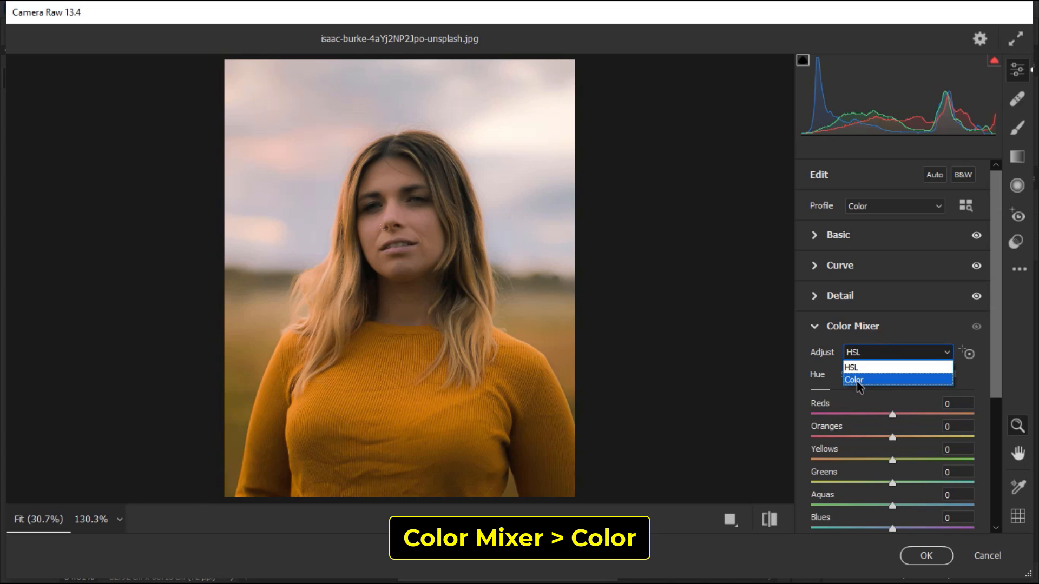
pyautogui.click(854, 379)
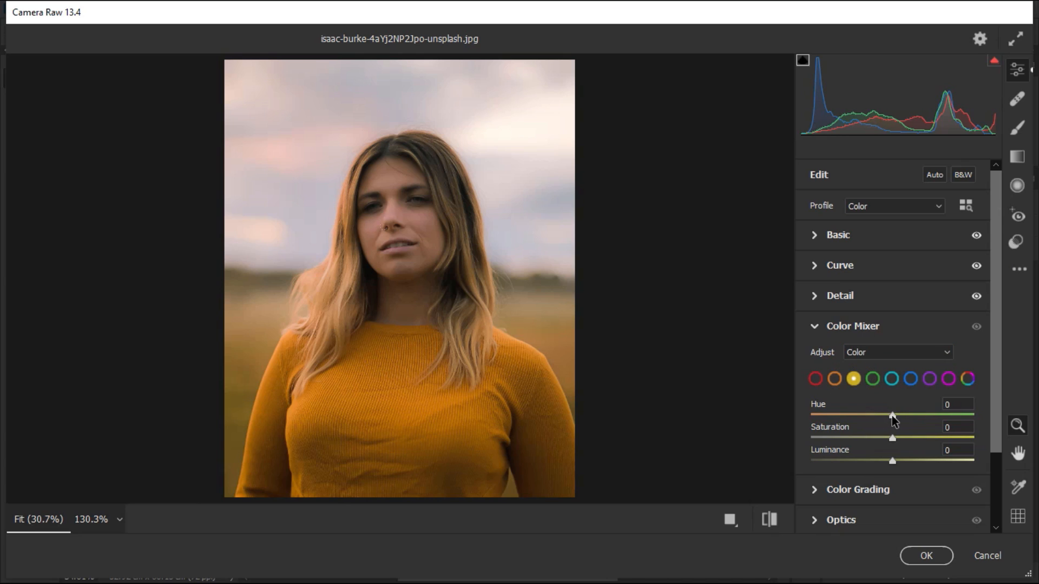
pyautogui.moveTo(893, 415); pyautogui.dragTo(855, 414)
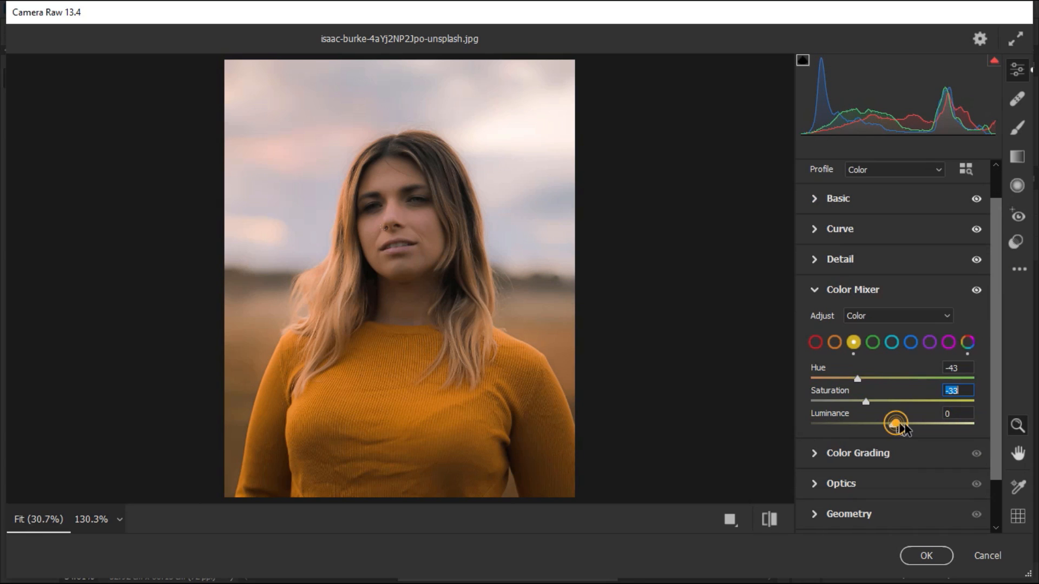
pyautogui.moveTo(895, 423); pyautogui.dragTo(905, 403)
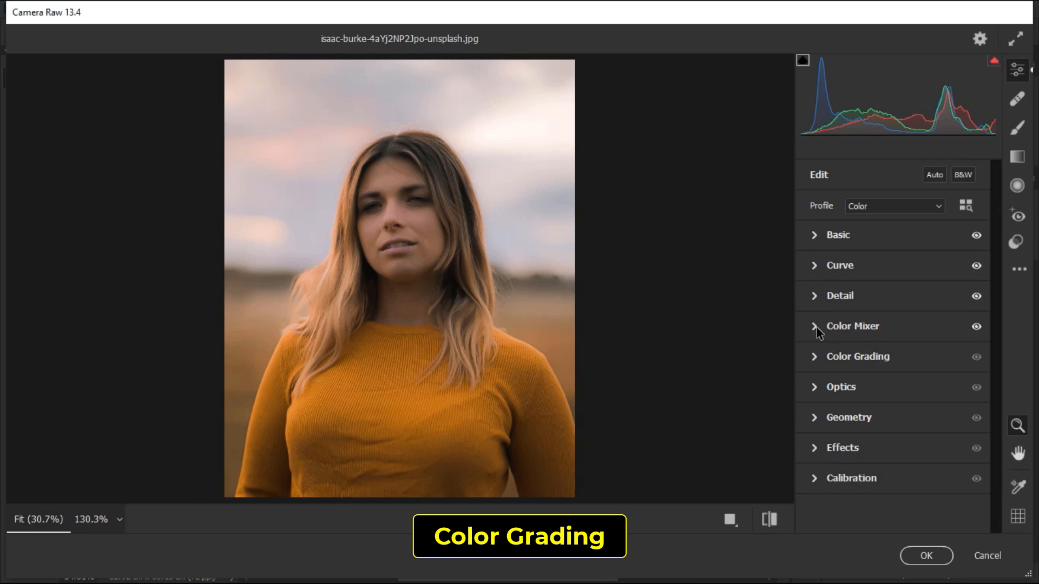
# Step: In Color Grading, raise highlight luminance to 24 and lift the midtones
pyautogui.click(857, 356)
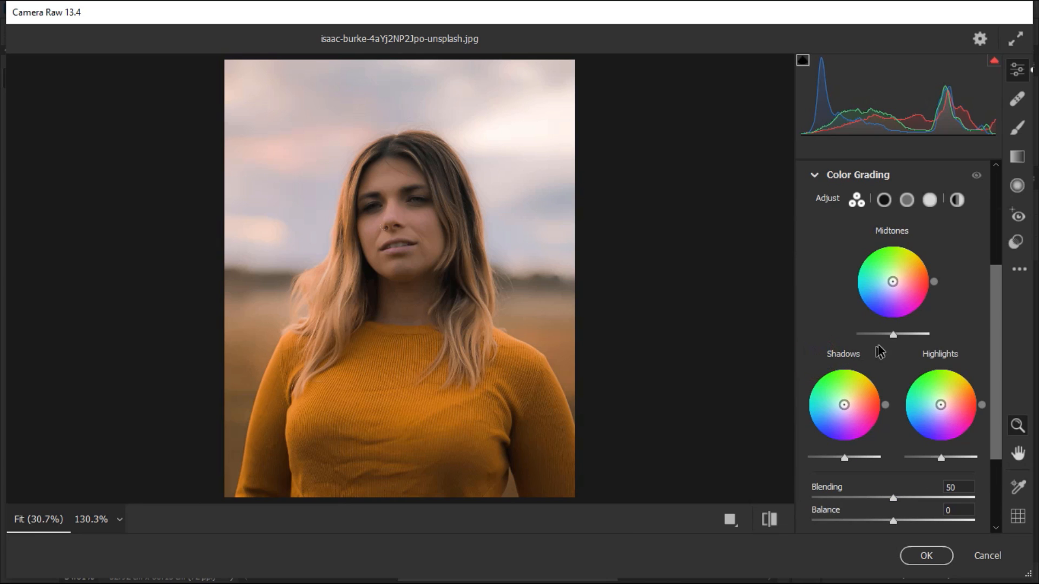
pyautogui.moveTo(892, 335); pyautogui.dragTo(902, 334)
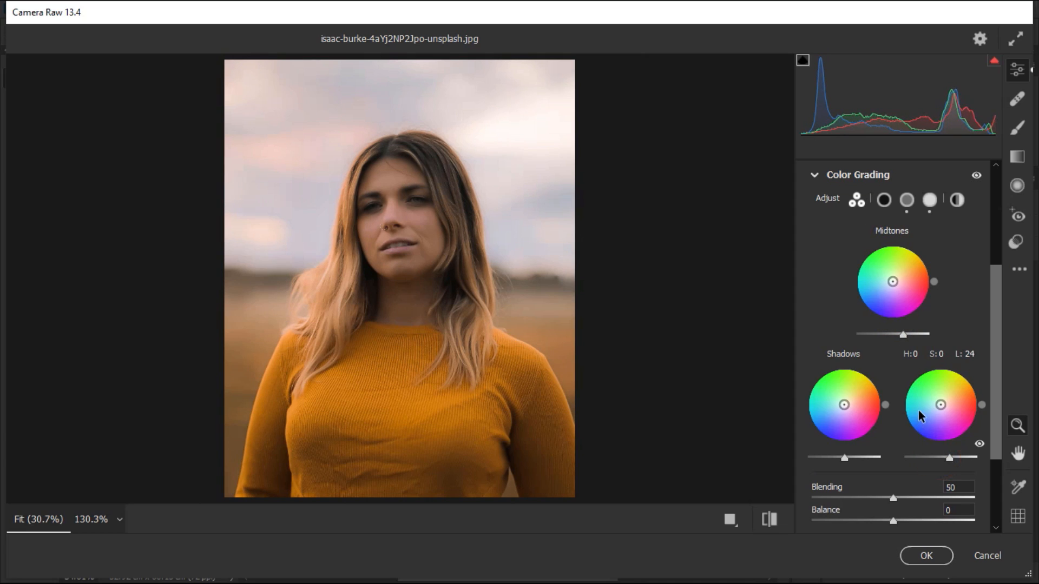
pyautogui.scroll(-3)
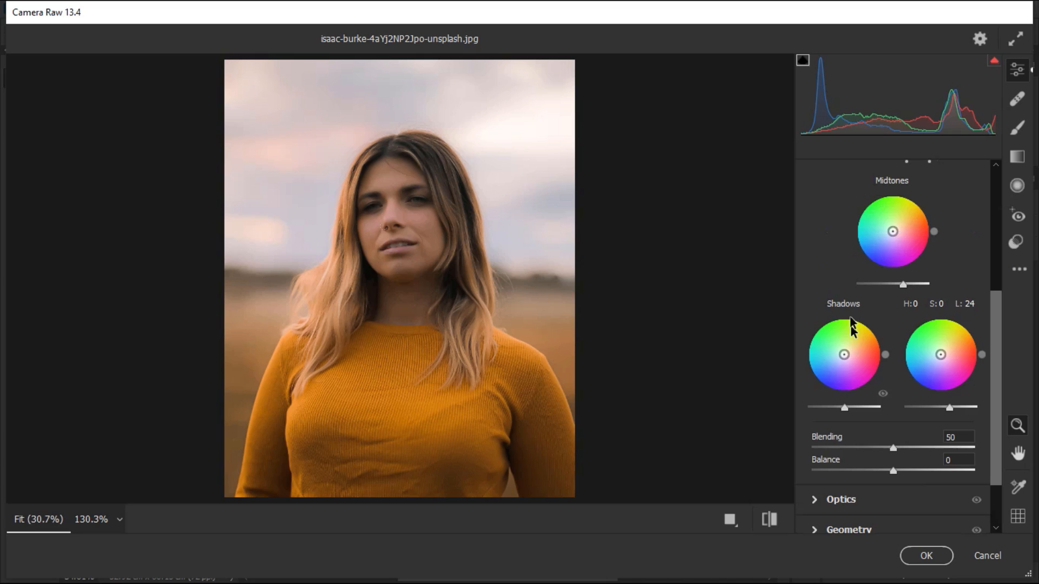
pyautogui.click(857, 356)
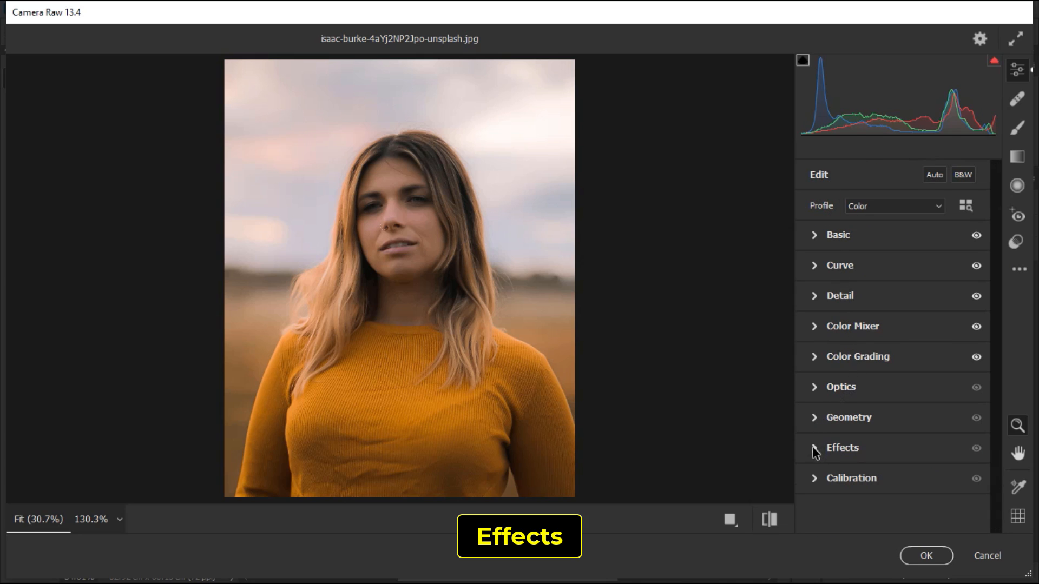
# Step: In Effects, add a −21 vignette darkening the portrait's edges
pyautogui.click(841, 447)
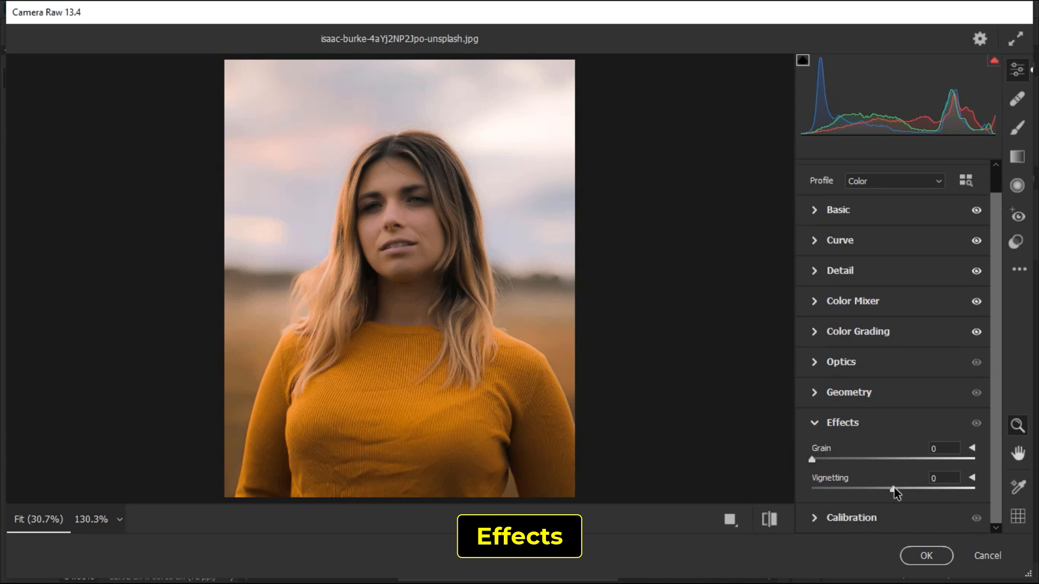
pyautogui.moveTo(895, 488); pyautogui.dragTo(876, 488)
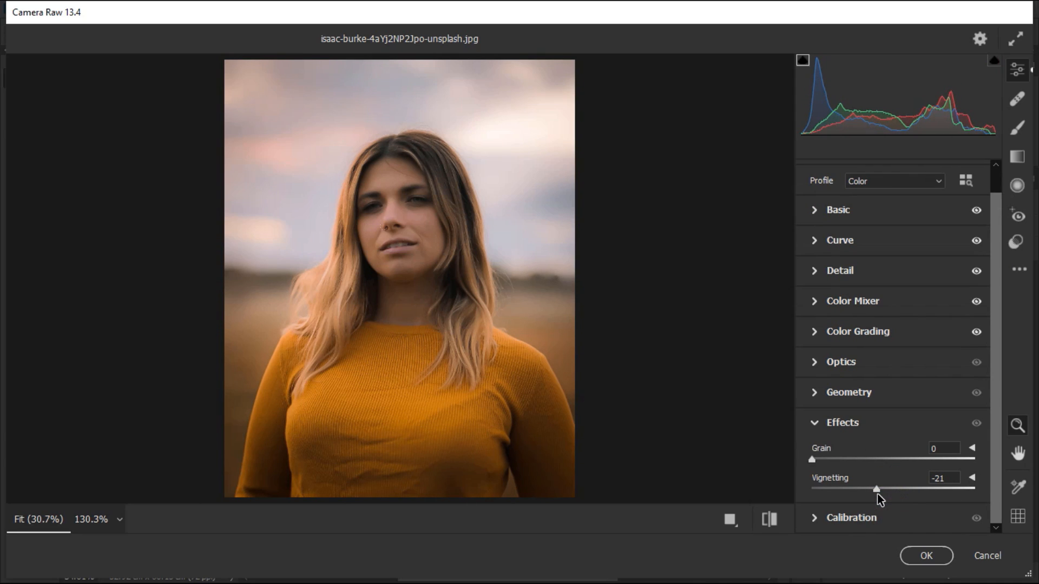
pyautogui.moveTo(876, 488); pyautogui.dragTo(880, 488)
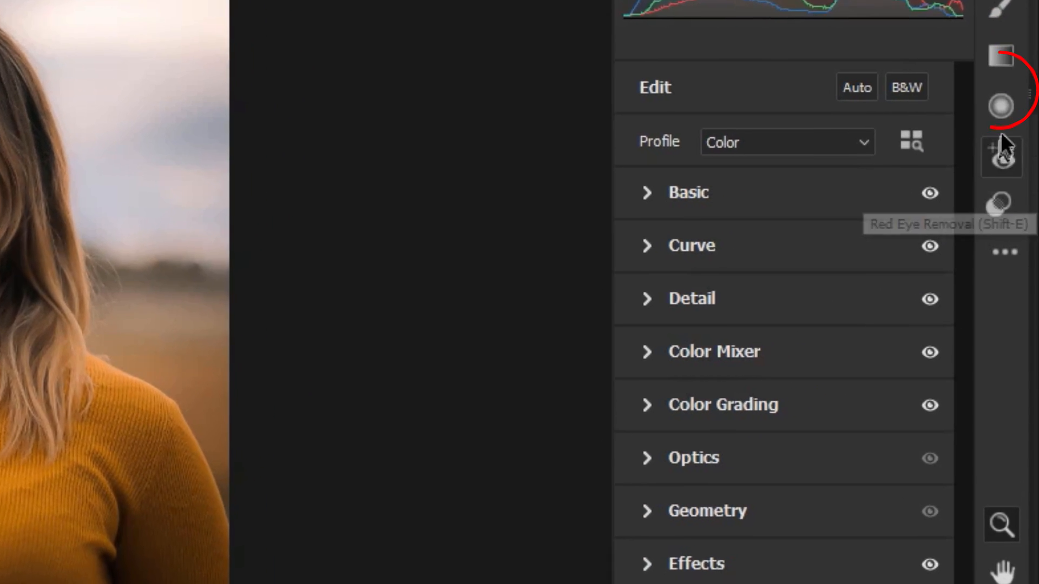
# Step: Place a radial filter ellipse around the woman's face and torso
pyautogui.click(1001, 106)
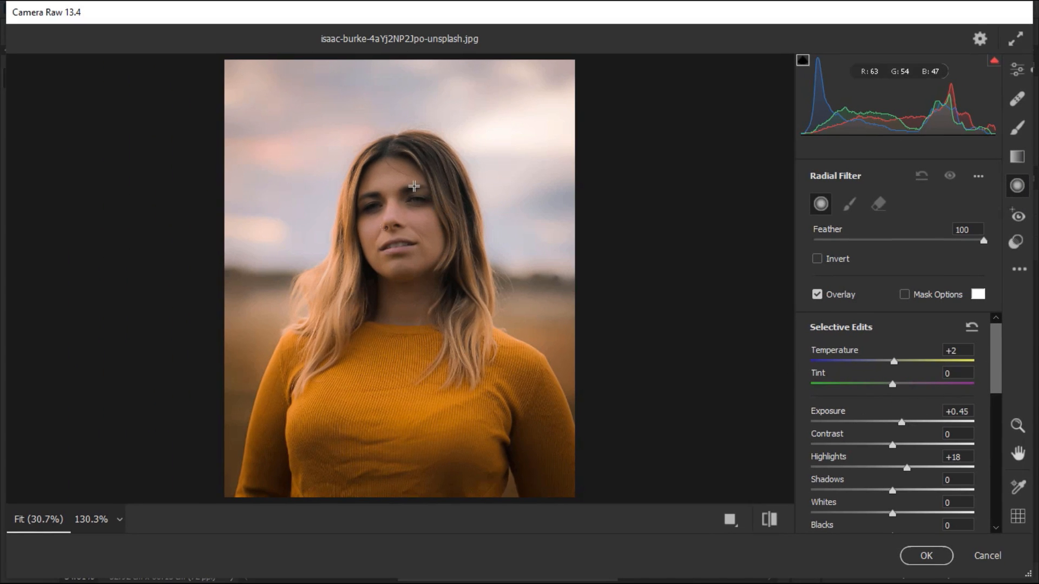
pyautogui.moveTo(333, 79)
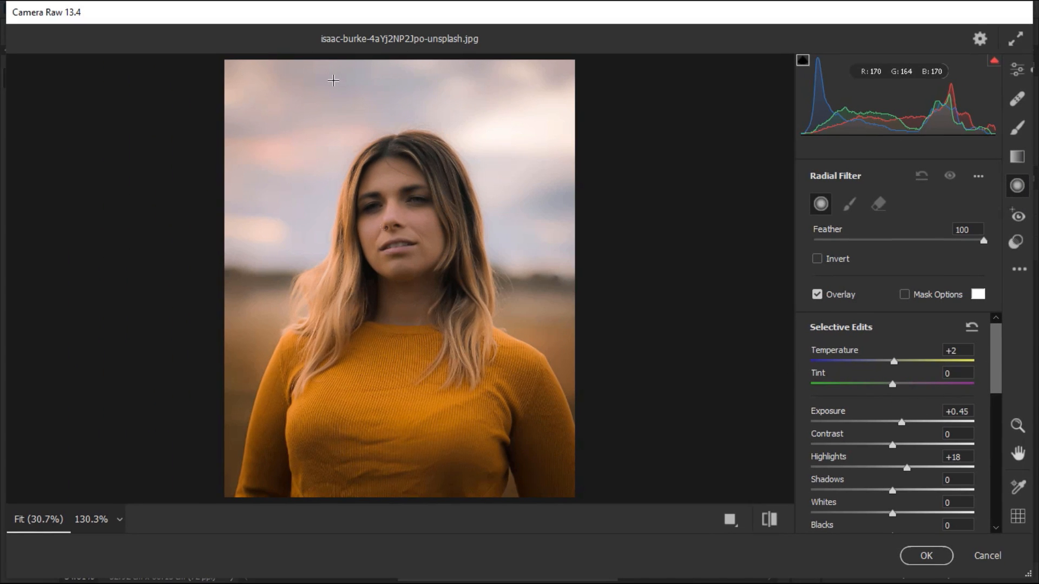
pyautogui.moveTo(332, 79); pyautogui.dragTo(398, 170)
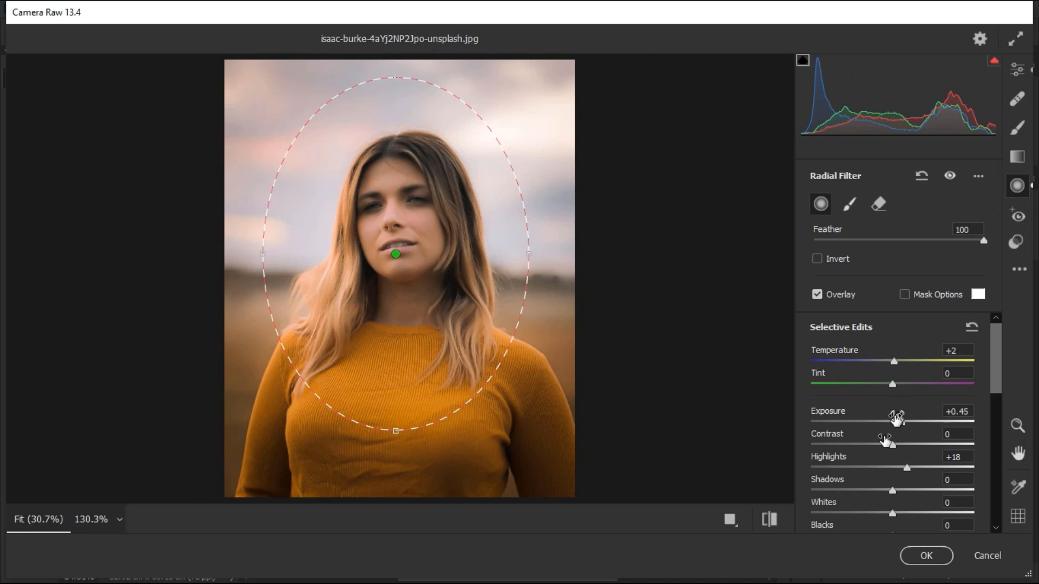
# Step: Commit Camera Raw as a smart filter and hide Background copy to compare
pyautogui.click(926, 555)
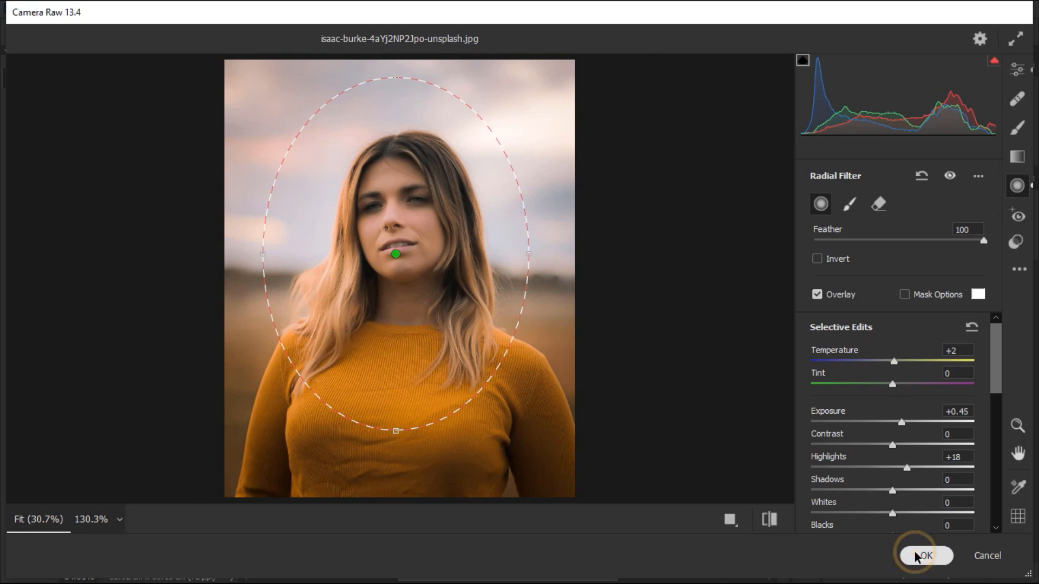
pyautogui.click(924, 555)
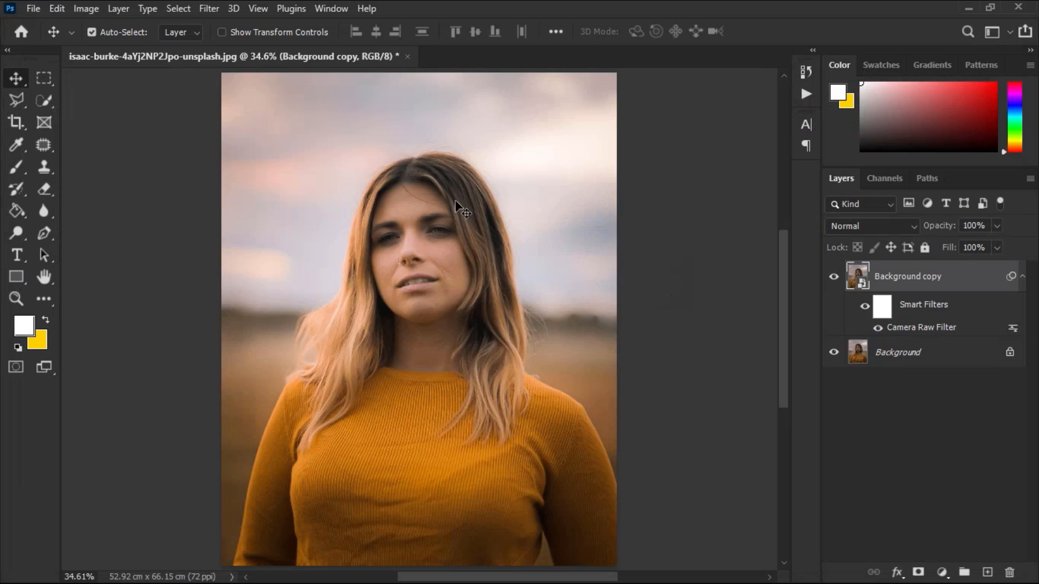
pyautogui.click(833, 276)
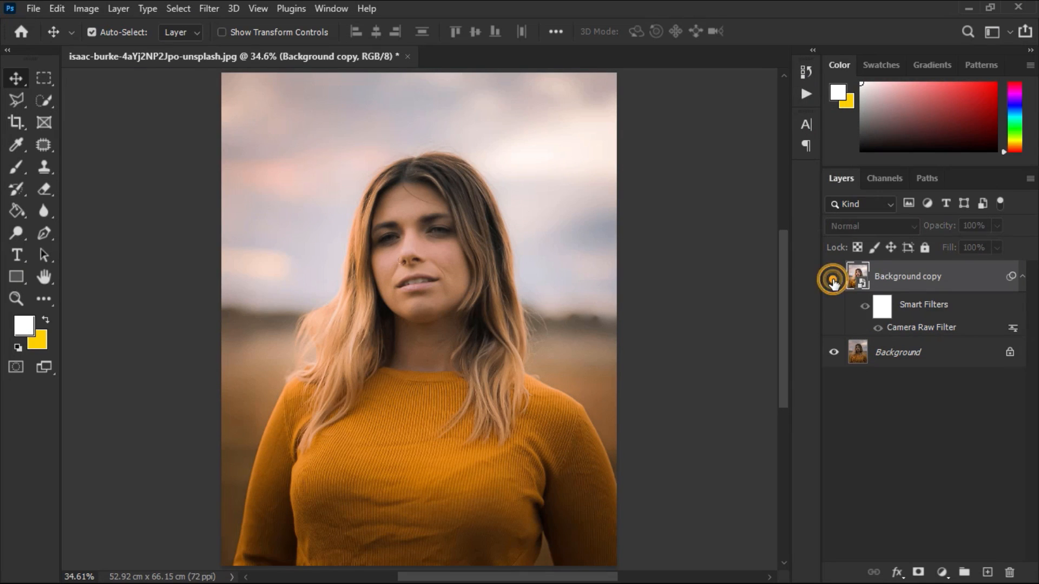